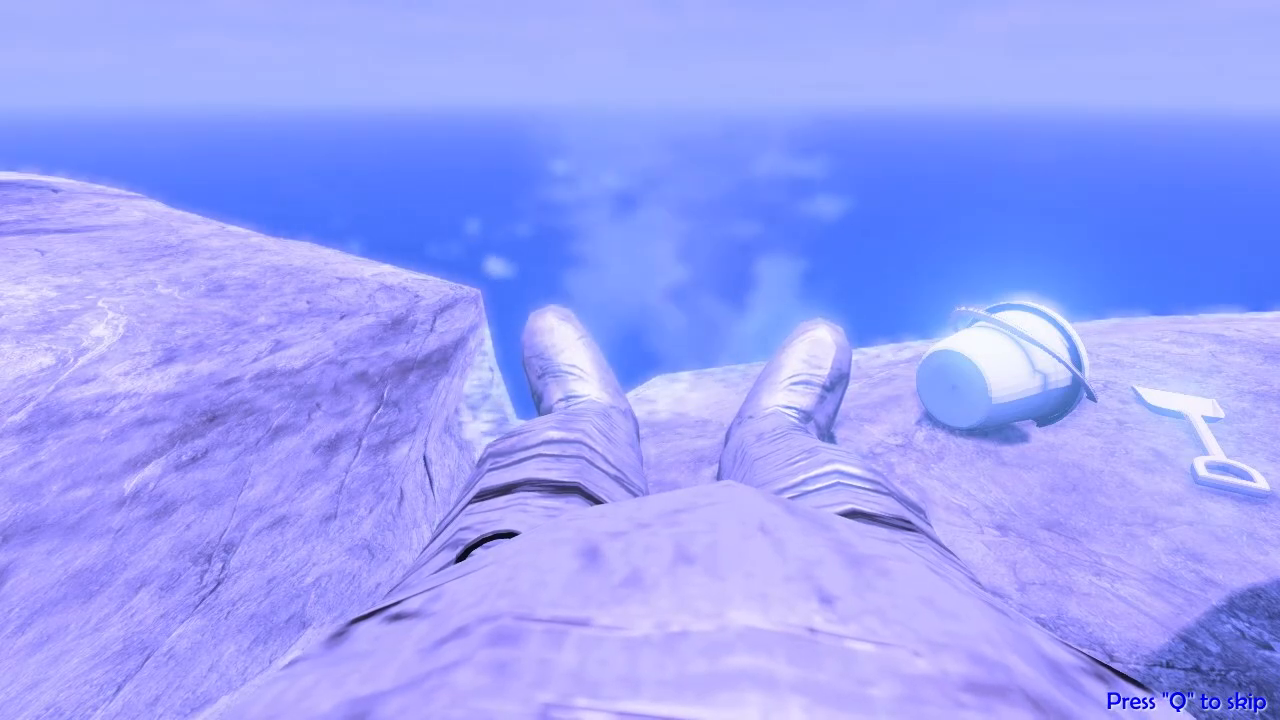
# Skip the clifftop intro cinematic with Q to reach the main menu
pyautogui.press('q')
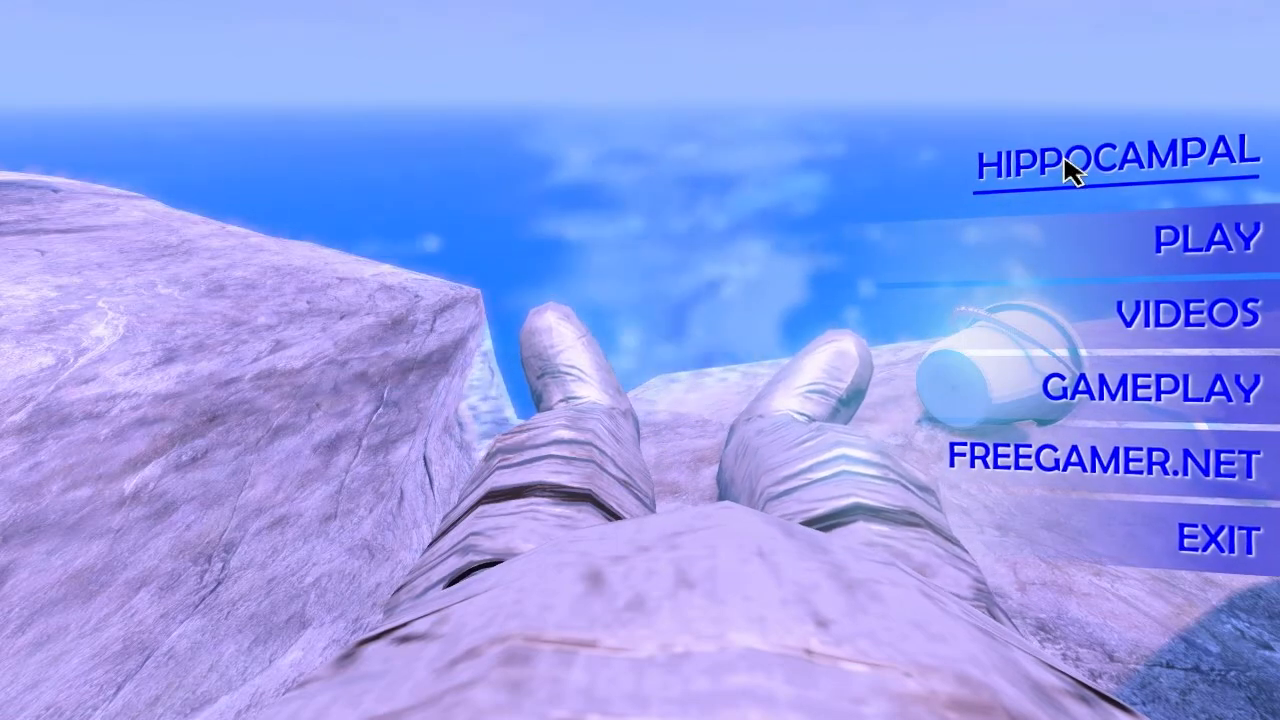
pyautogui.moveTo(1113, 392)
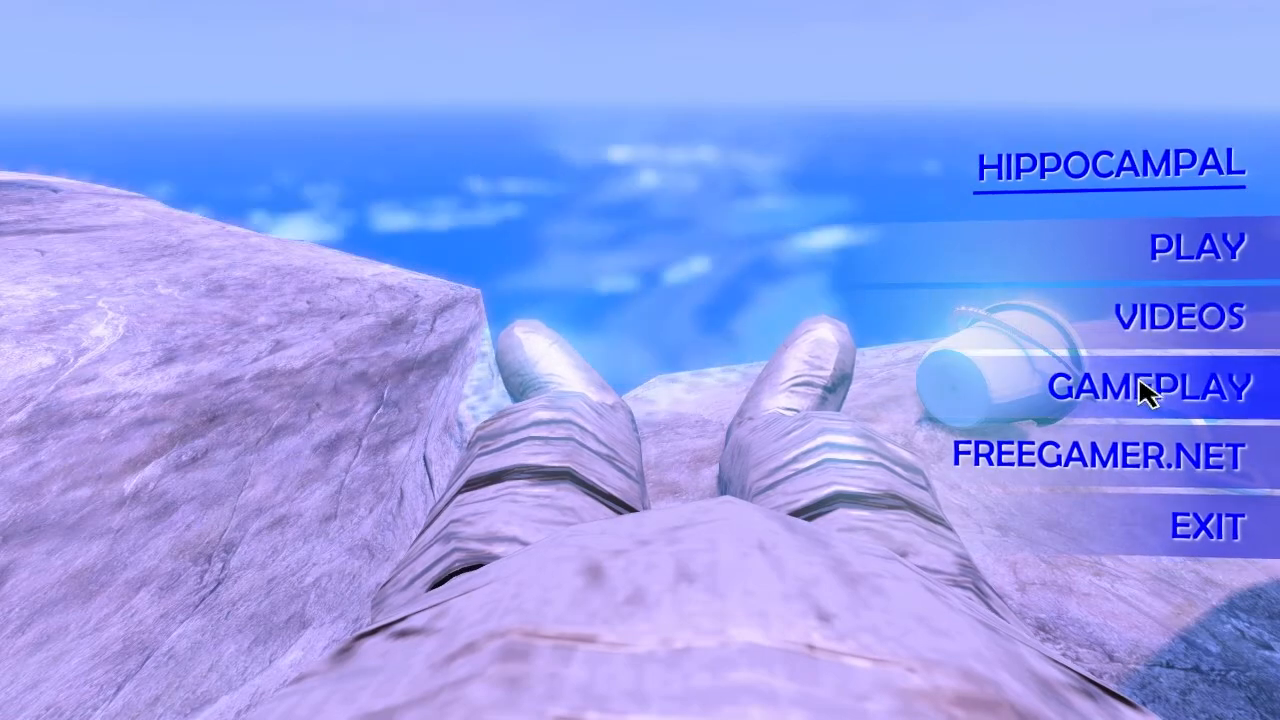
# Open the GAMEPLAY page covering concept, story, controls and level objectives
pyautogui.click(1148, 387)
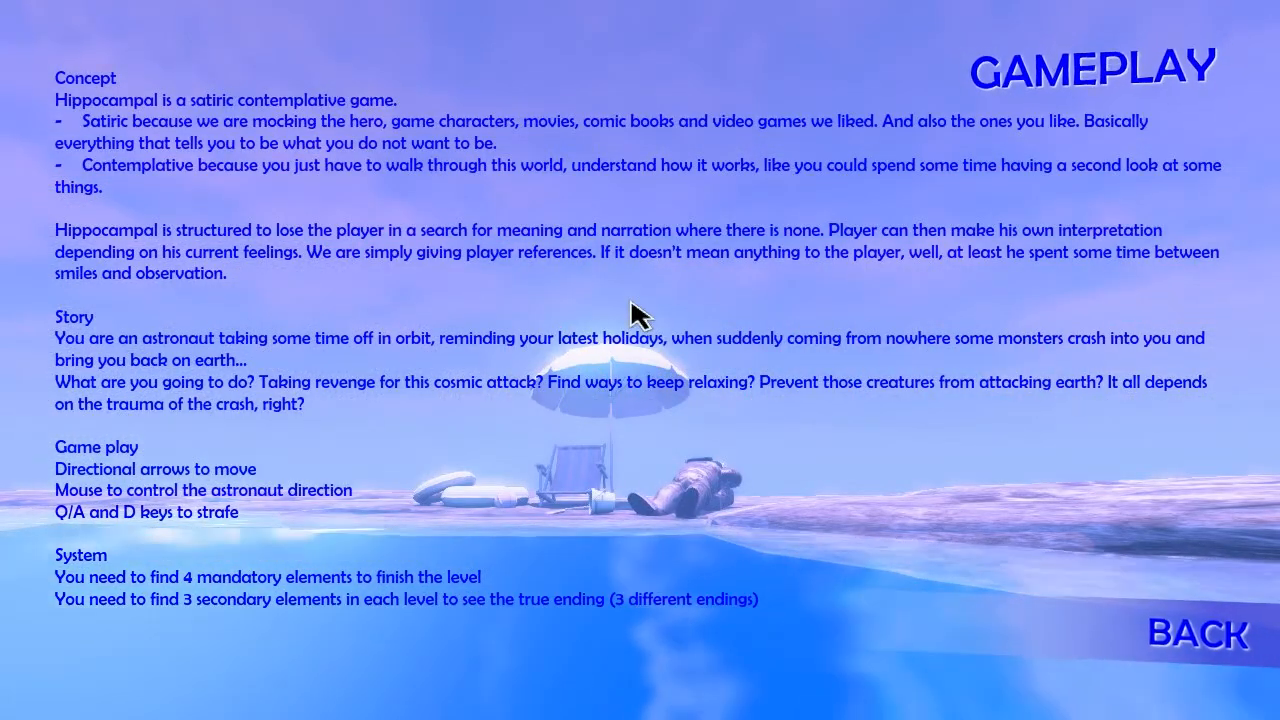
pyautogui.moveTo(315, 195)
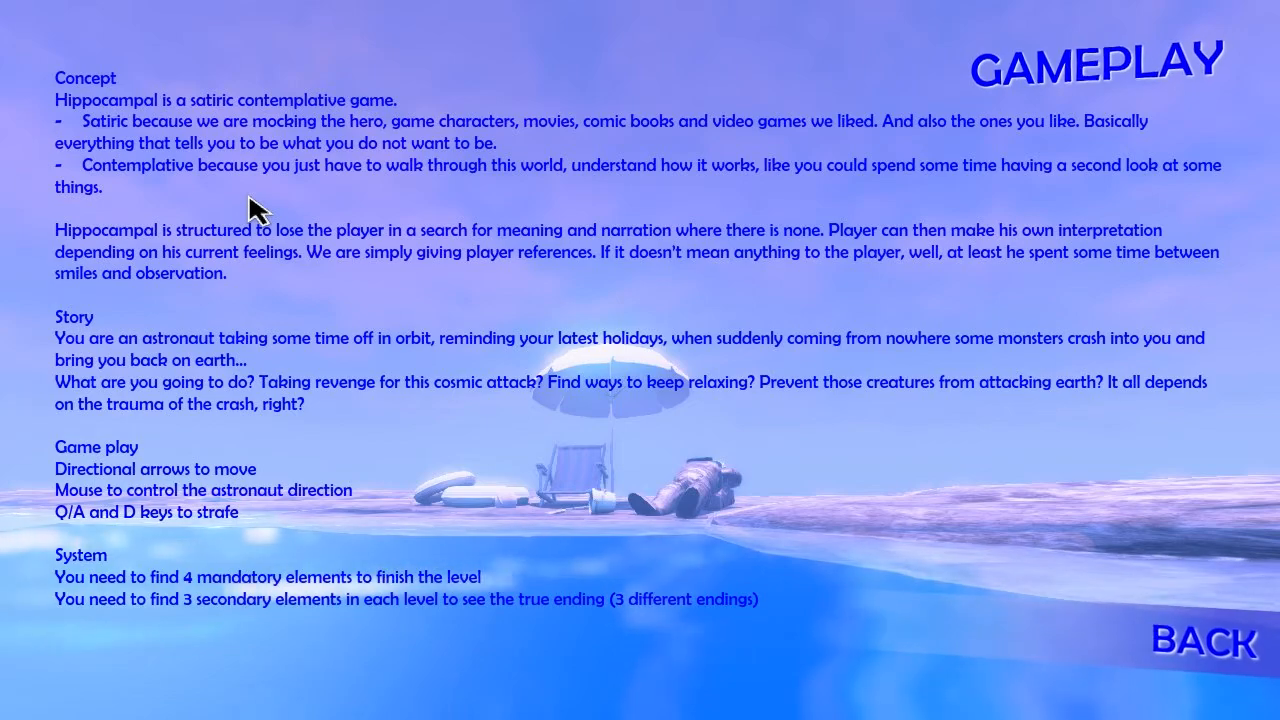
pyautogui.moveTo(575, 195)
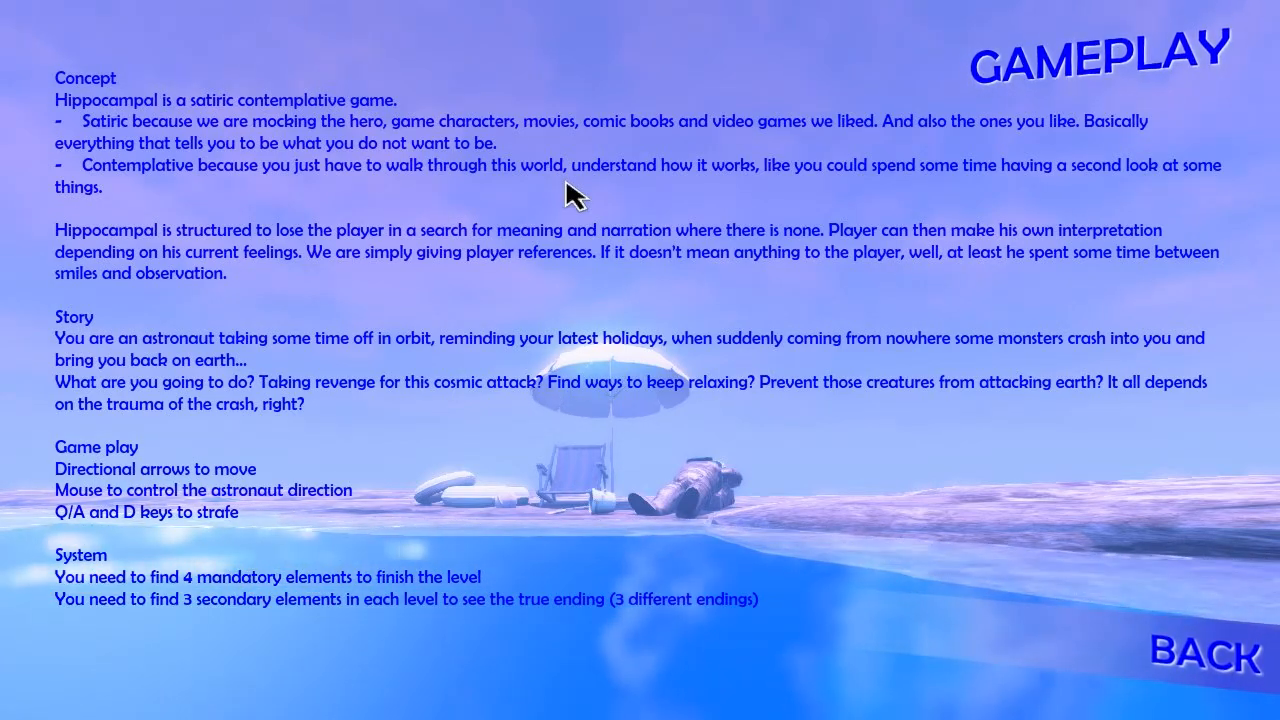
pyautogui.moveTo(150, 210)
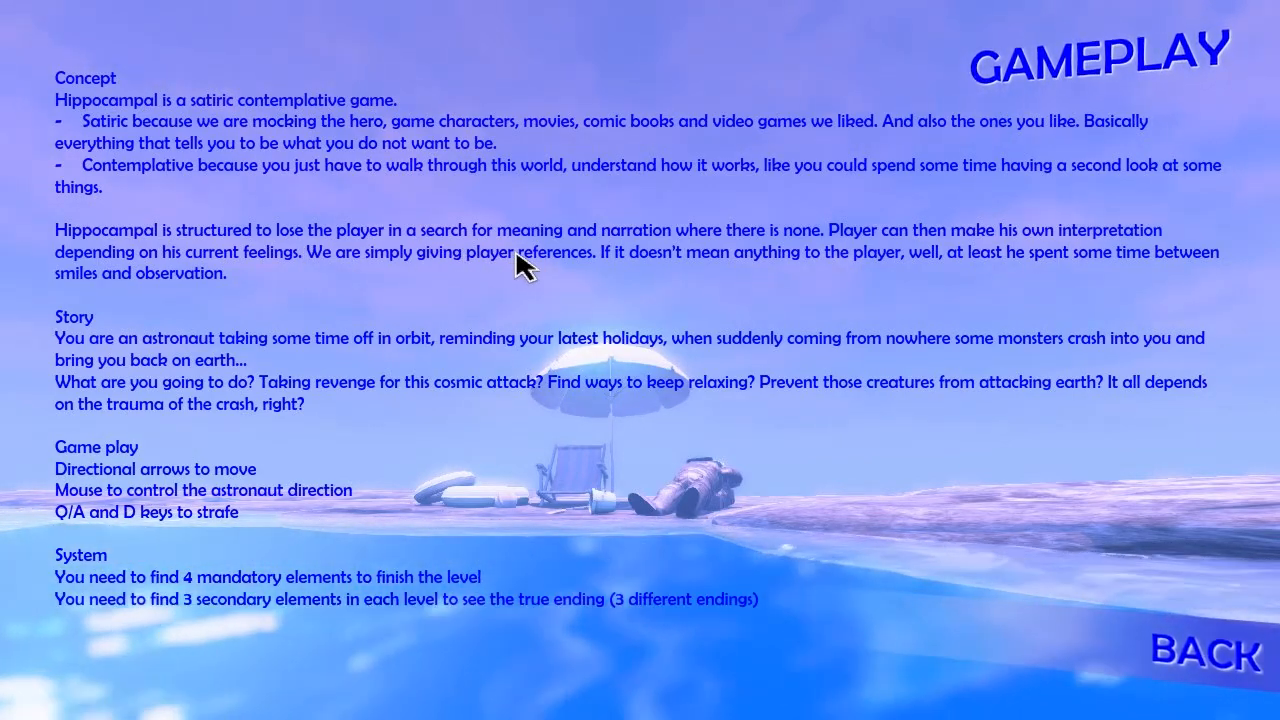
pyautogui.moveTo(188, 285)
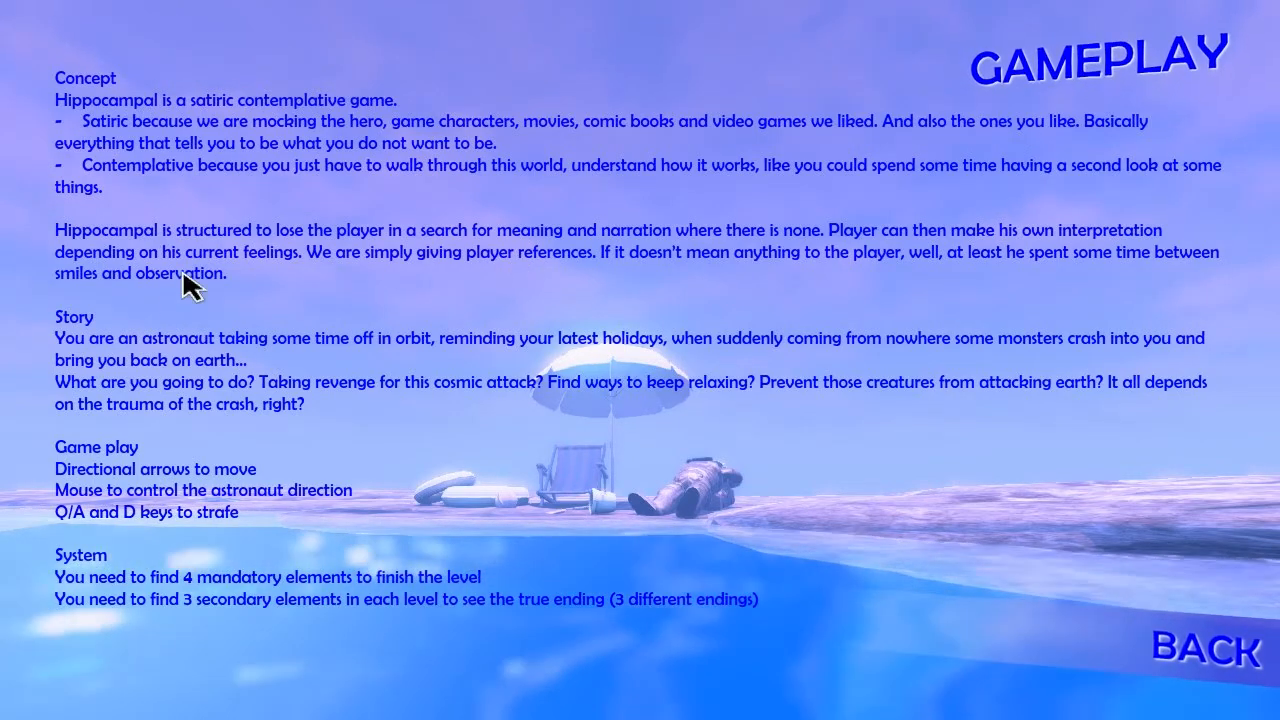
pyautogui.moveTo(385, 360)
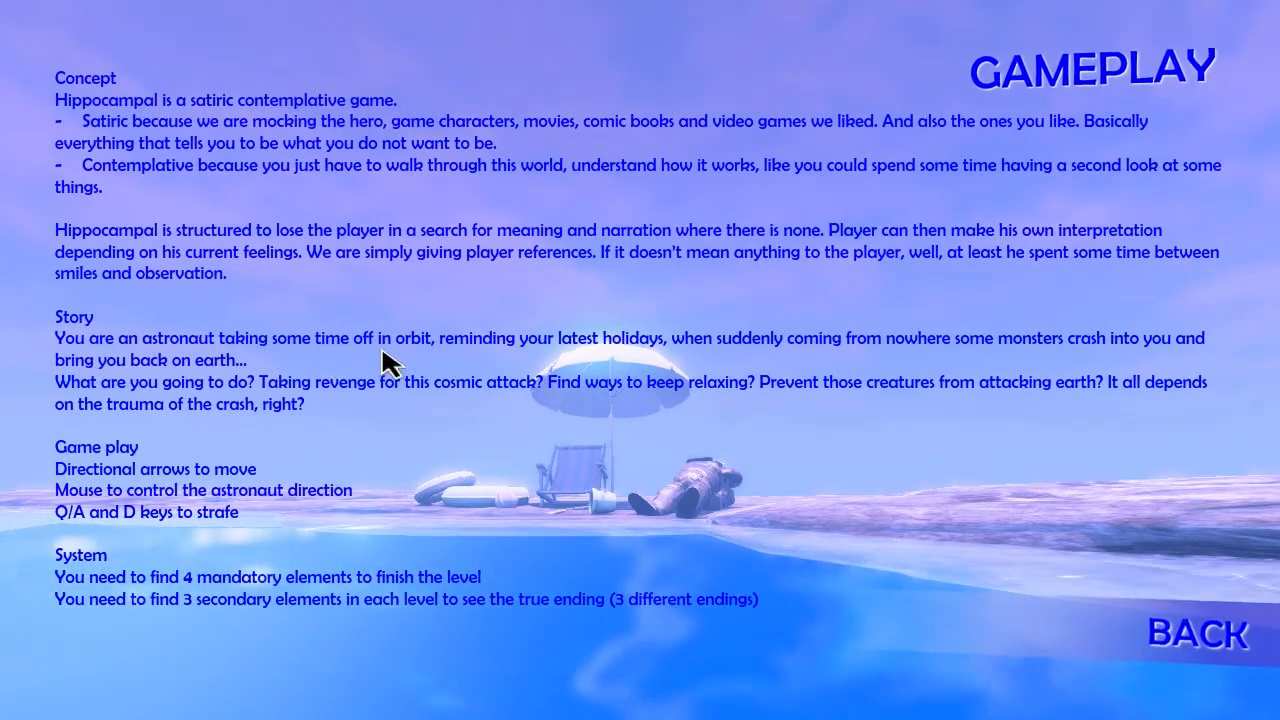
pyautogui.moveTo(745, 515)
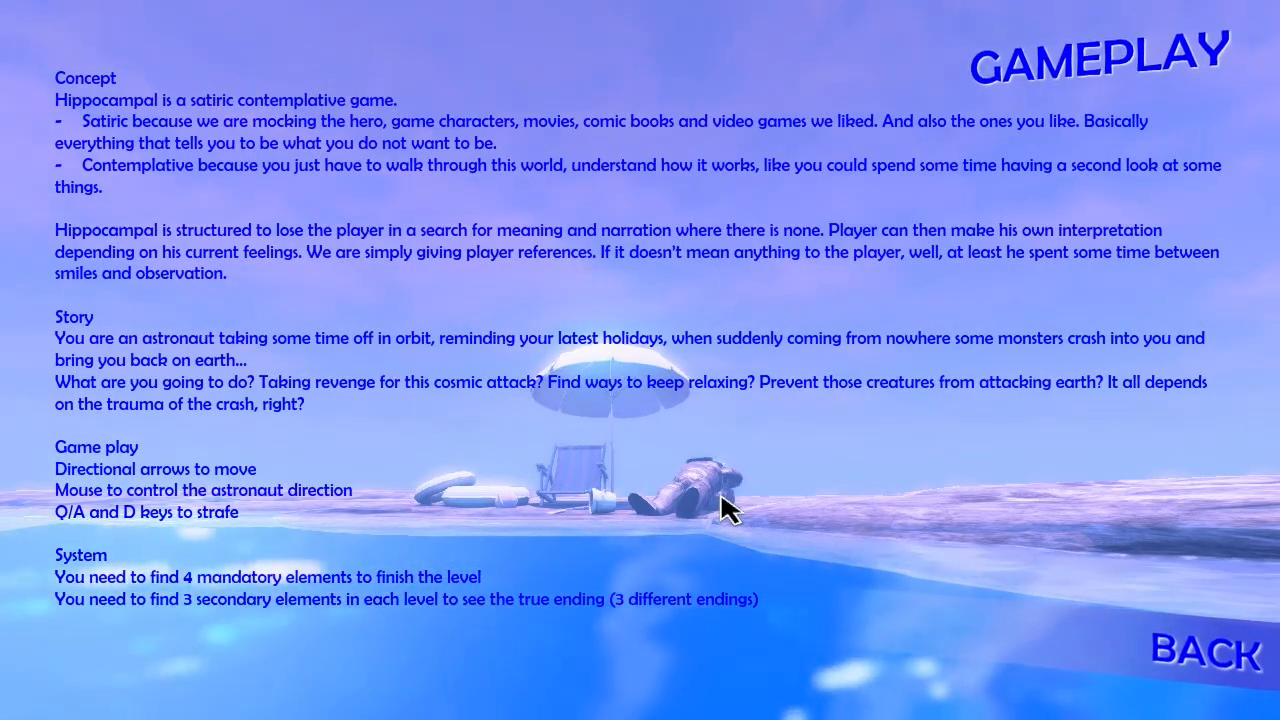
pyautogui.moveTo(705, 502)
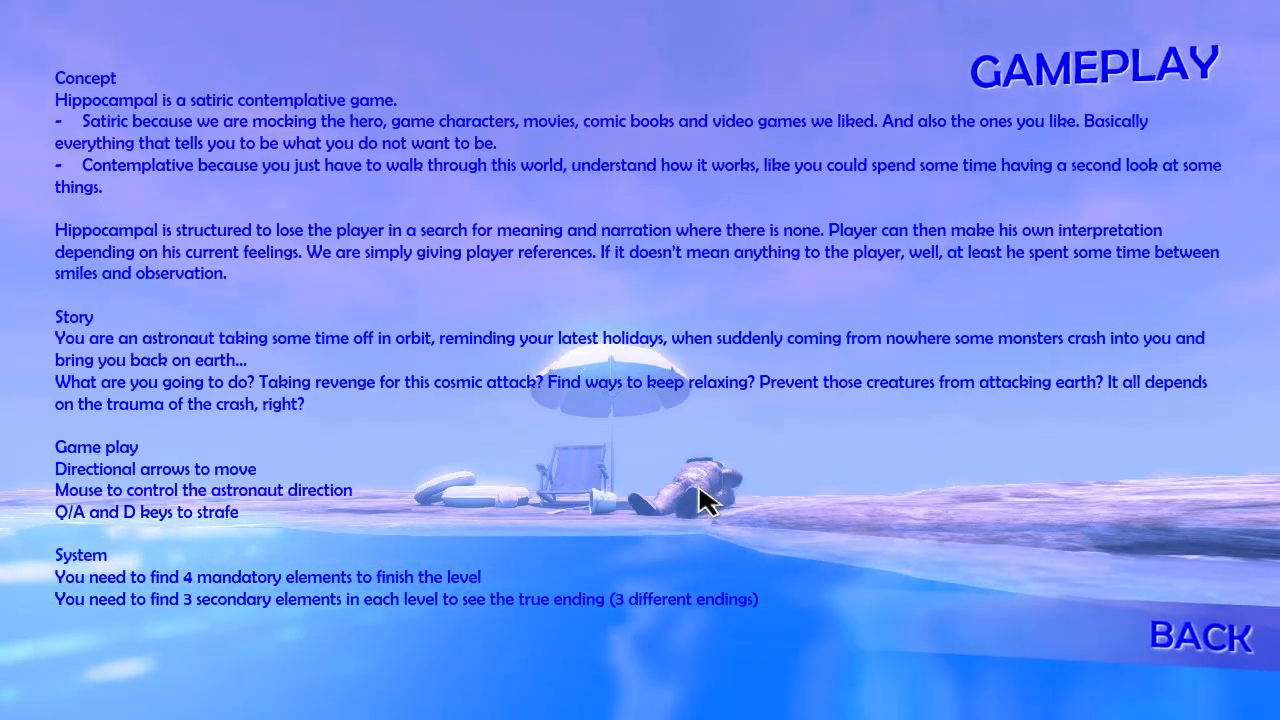
pyautogui.moveTo(935, 360)
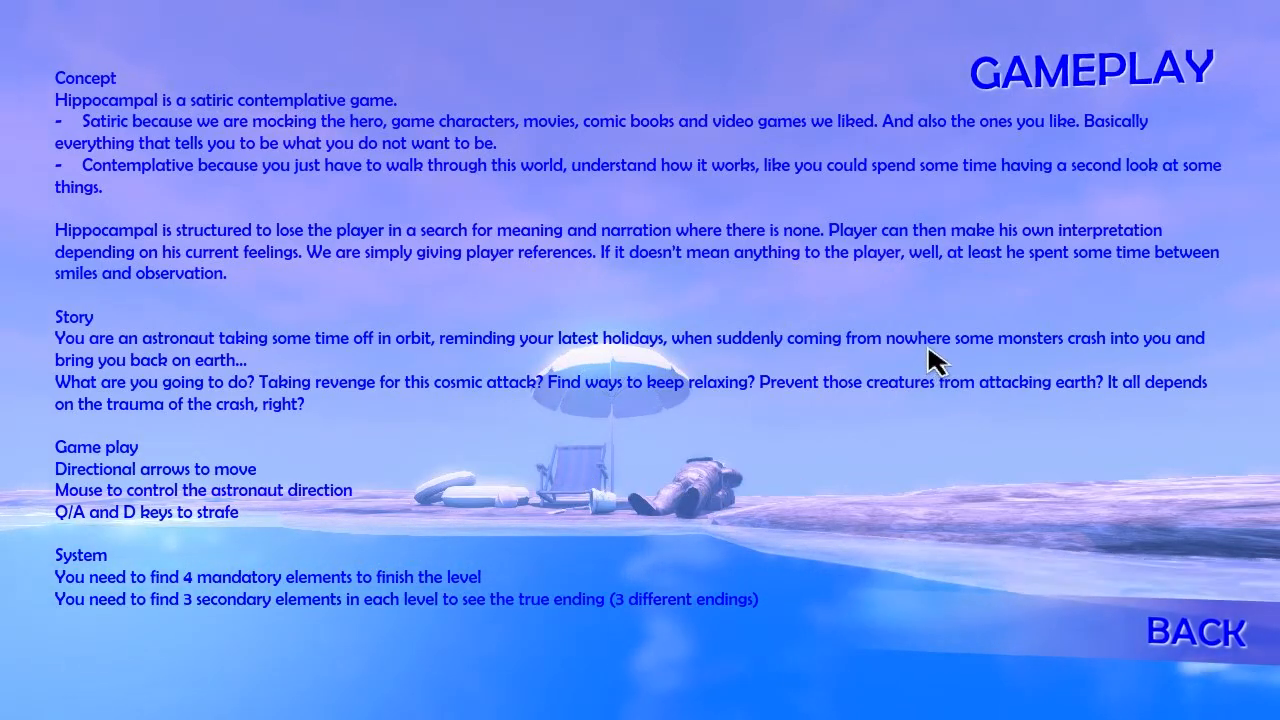
pyautogui.moveTo(295, 410)
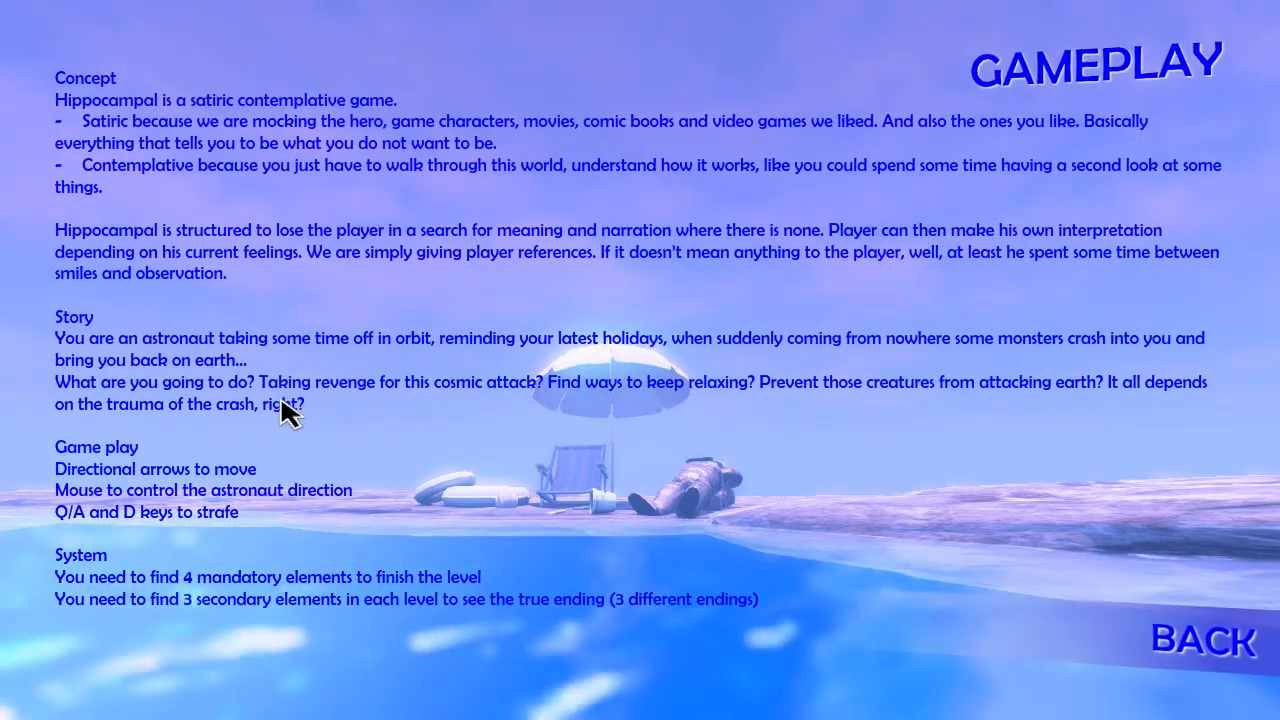
pyautogui.moveTo(360, 415)
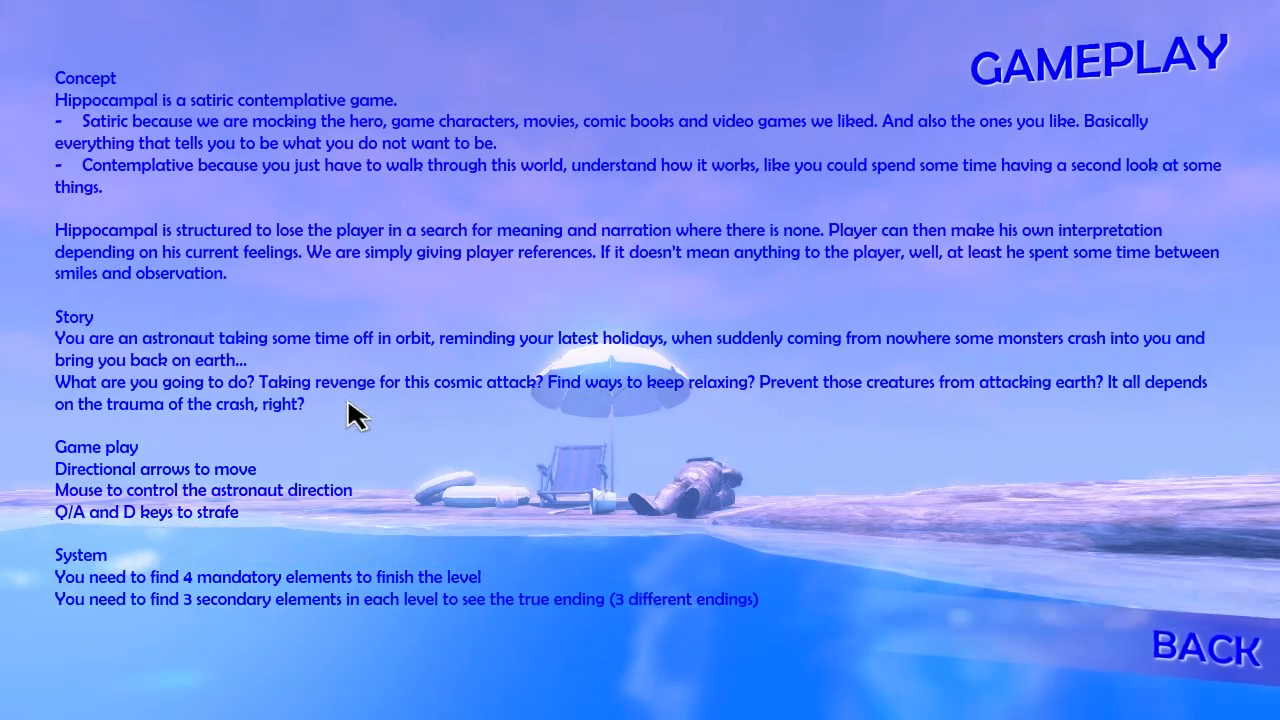
pyautogui.moveTo(290, 585)
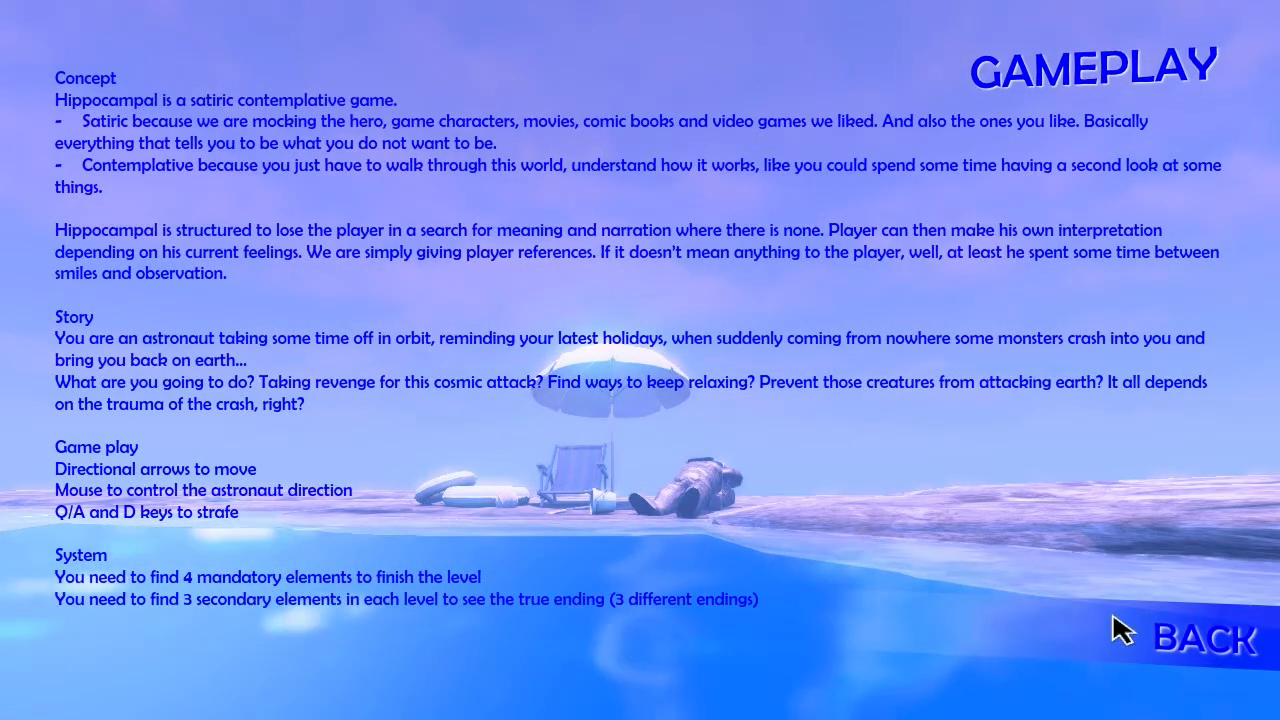
# Browse the VIDEOS list, then choose PLAY and NEW GAME to reach the progress-deletion warning
pyautogui.click(1205, 638)
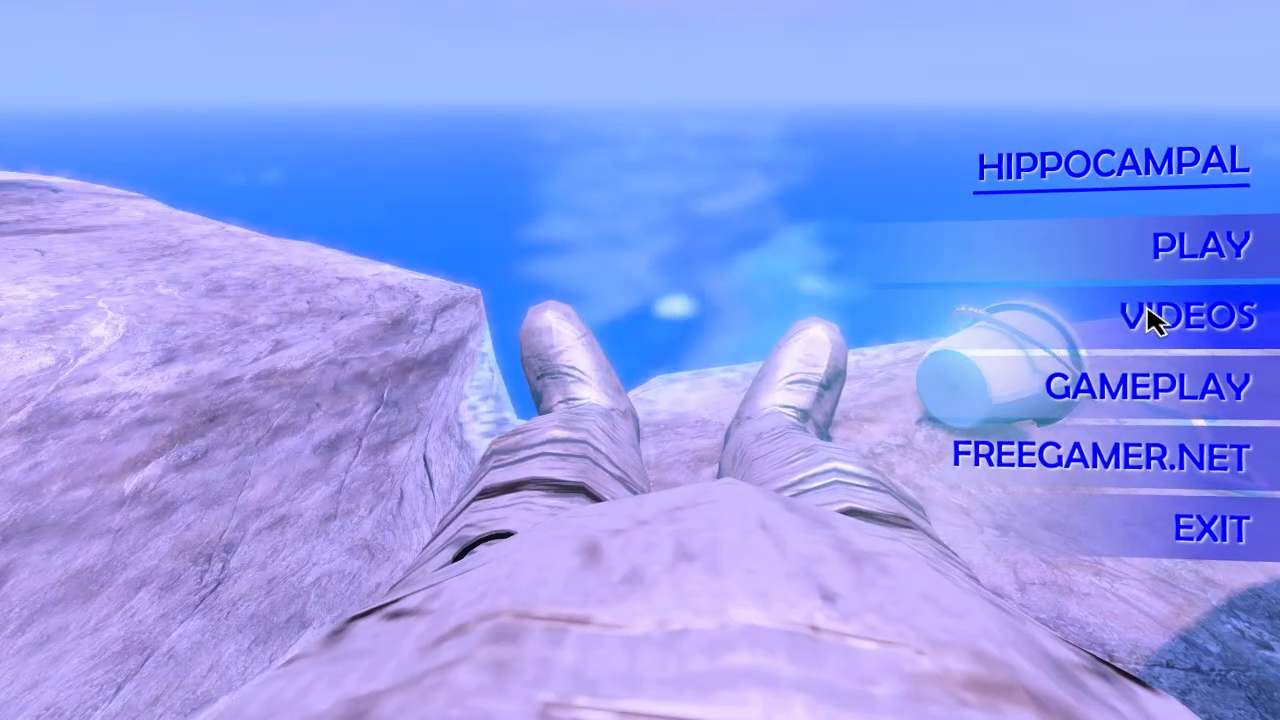
pyautogui.click(1188, 318)
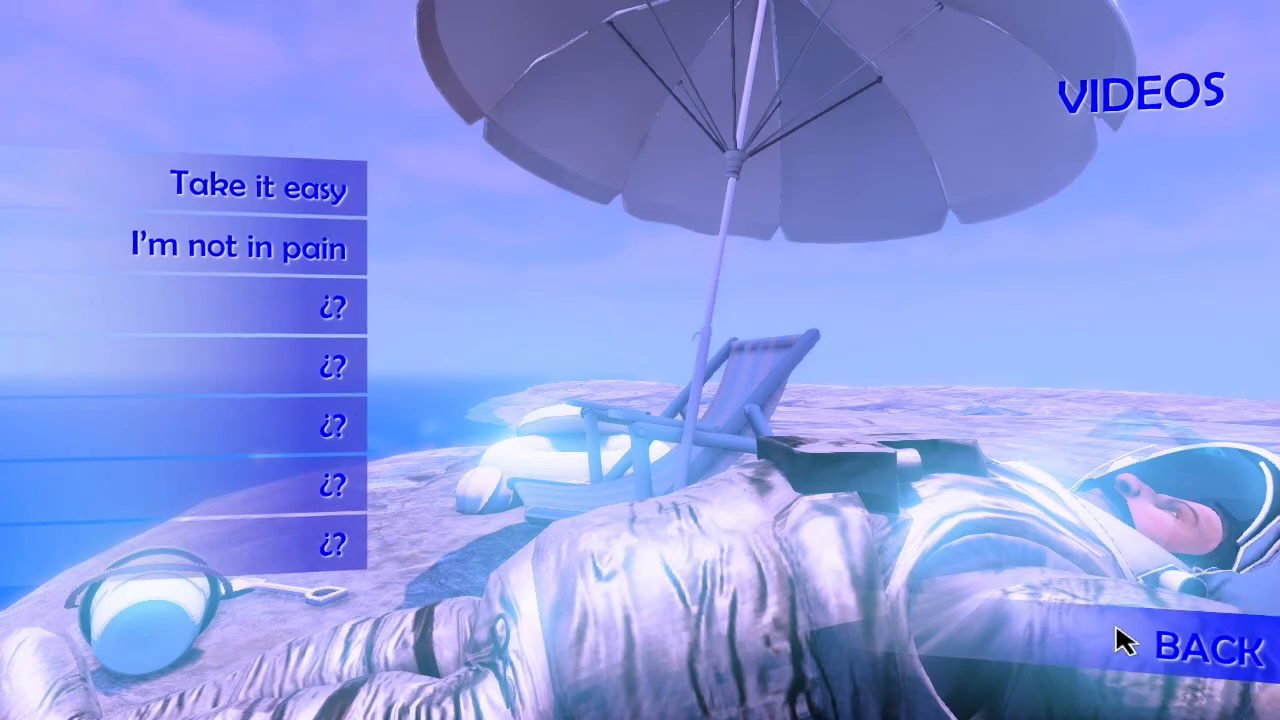
pyautogui.click(1229, 649)
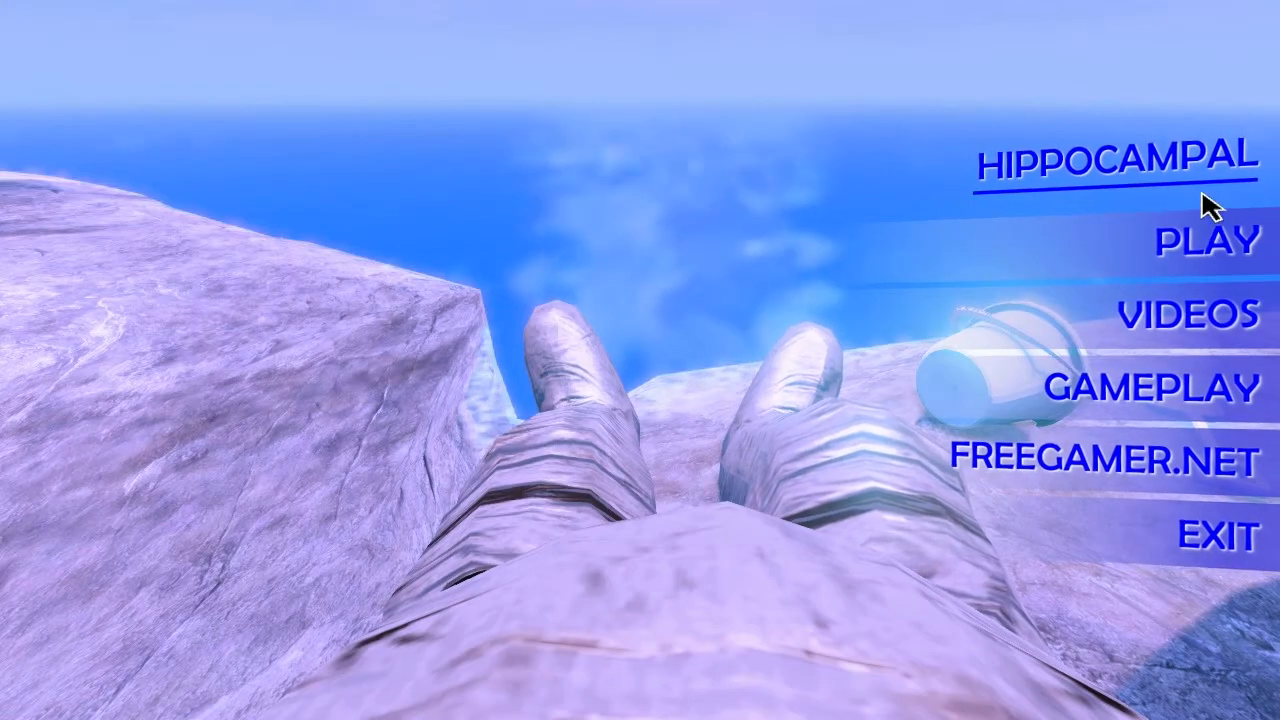
pyautogui.click(1198, 240)
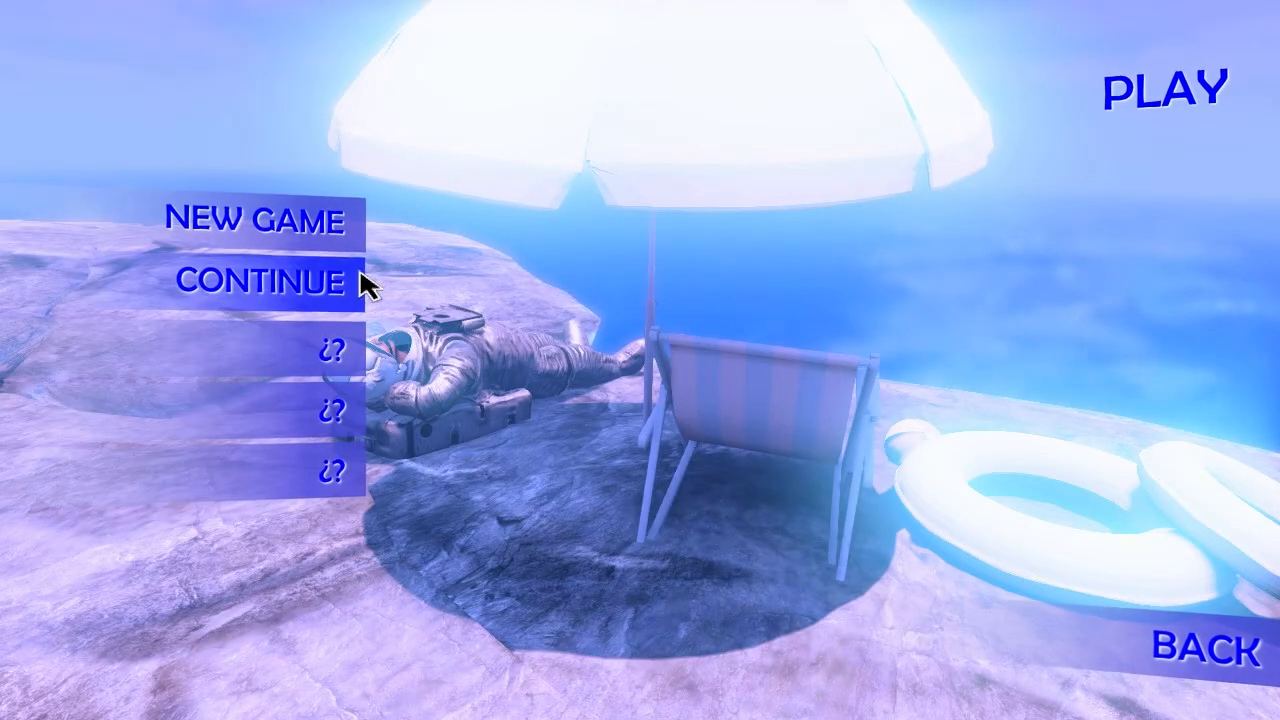
pyautogui.click(259, 221)
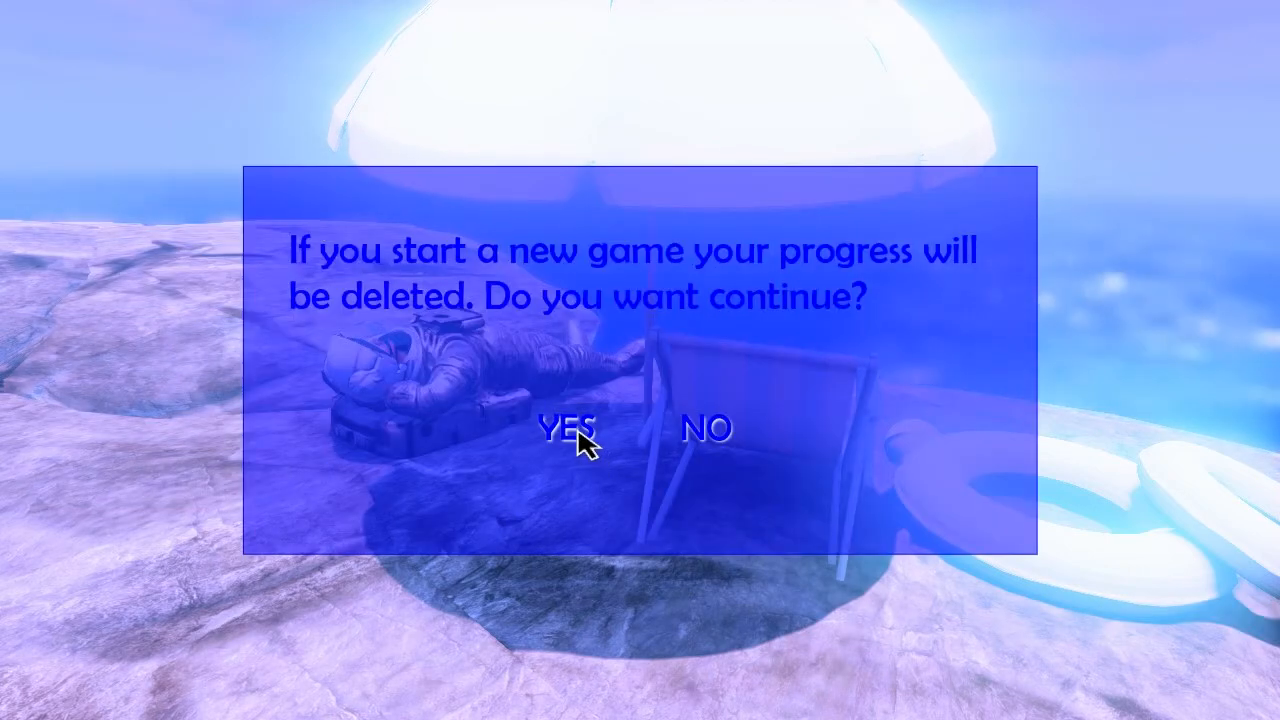
# Accept the progress-deletion warning with YES so the astronaut starts in the dark level
pyautogui.click(570, 428)
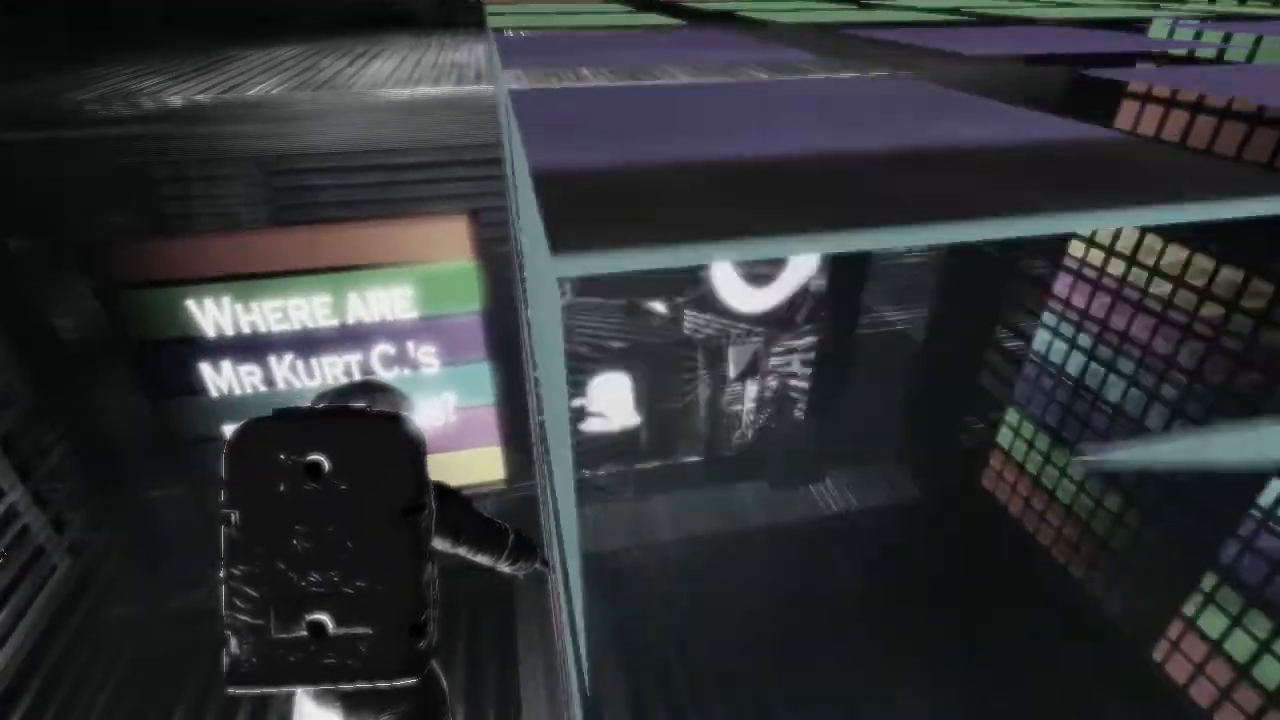